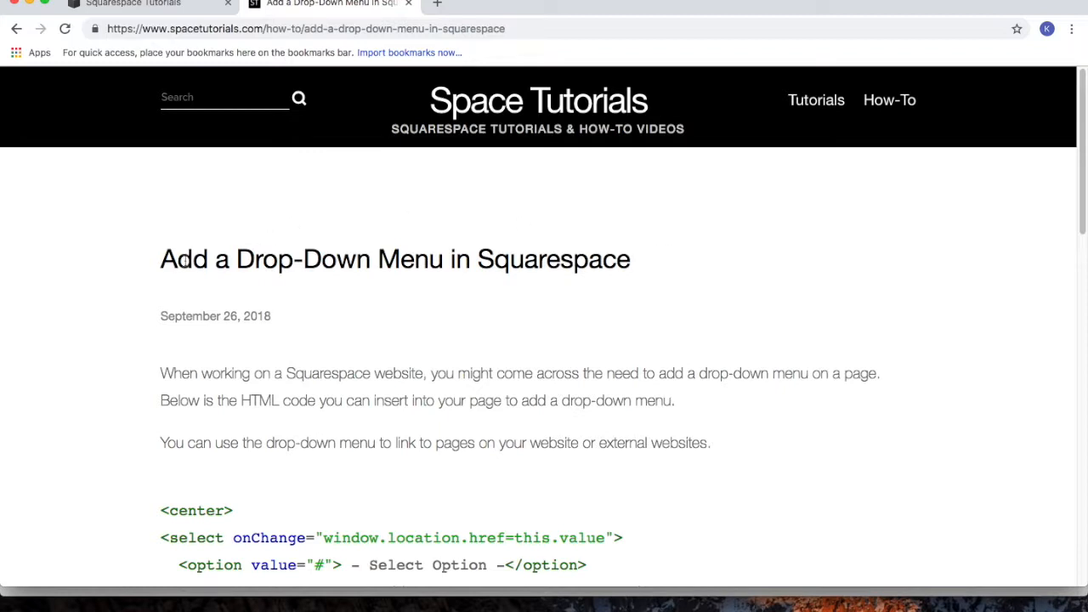
- Select the drop-down menu HTML code block in the Space Tutorials article
{"action": "triple_click", "coordinate": [394, 260]}
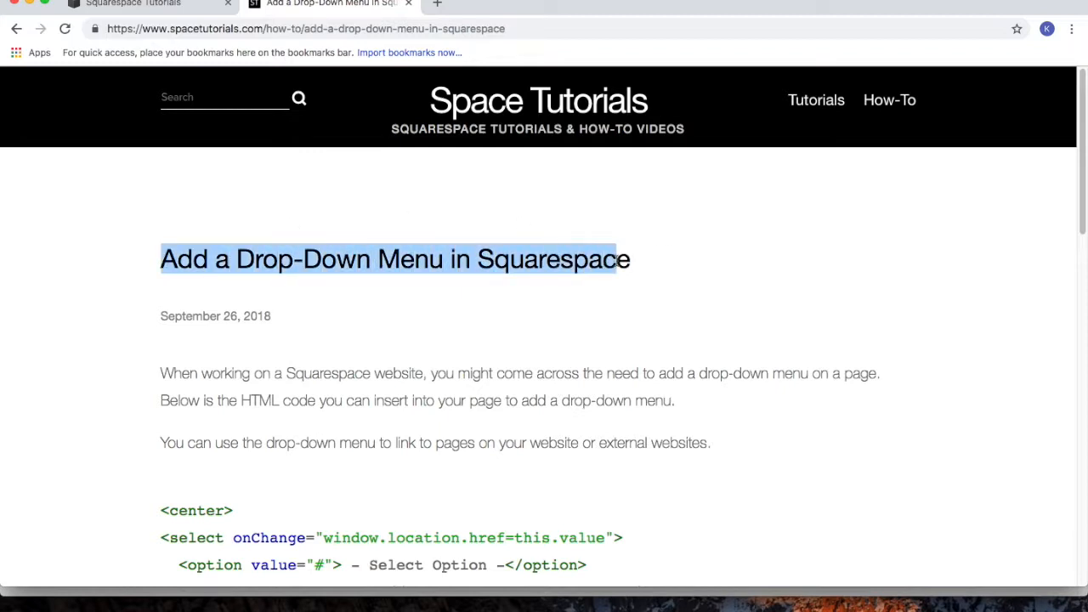
{"action": "left_click", "coordinate": [567, 300]}
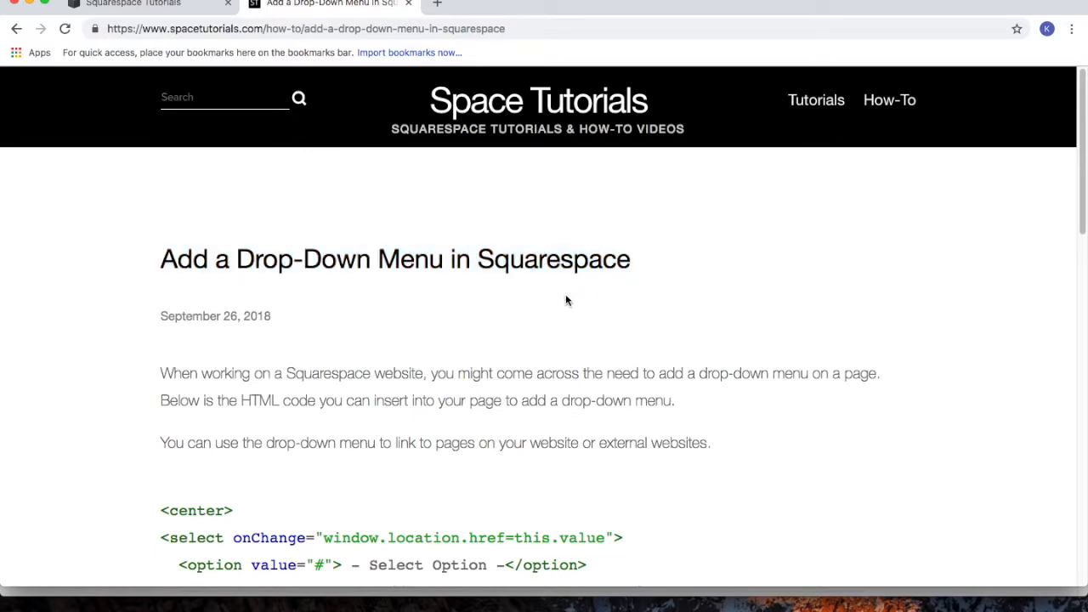
{"action": "scroll", "scroll_direction": "down", "scroll_amount": 3}
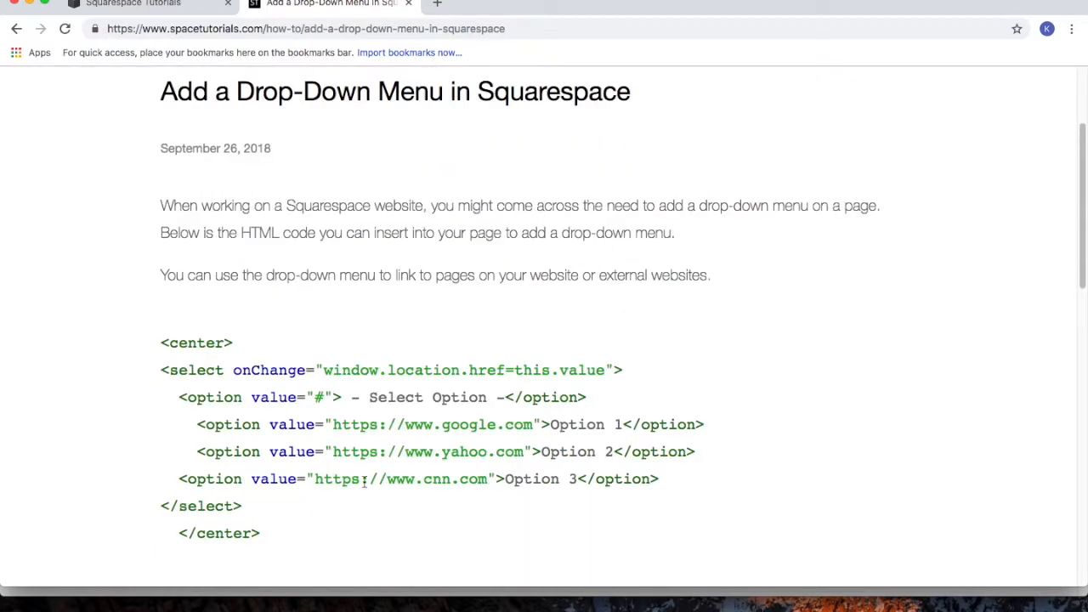
{"action": "left_click_drag", "start_coordinate": [166, 370], "coordinate": [260, 533]}
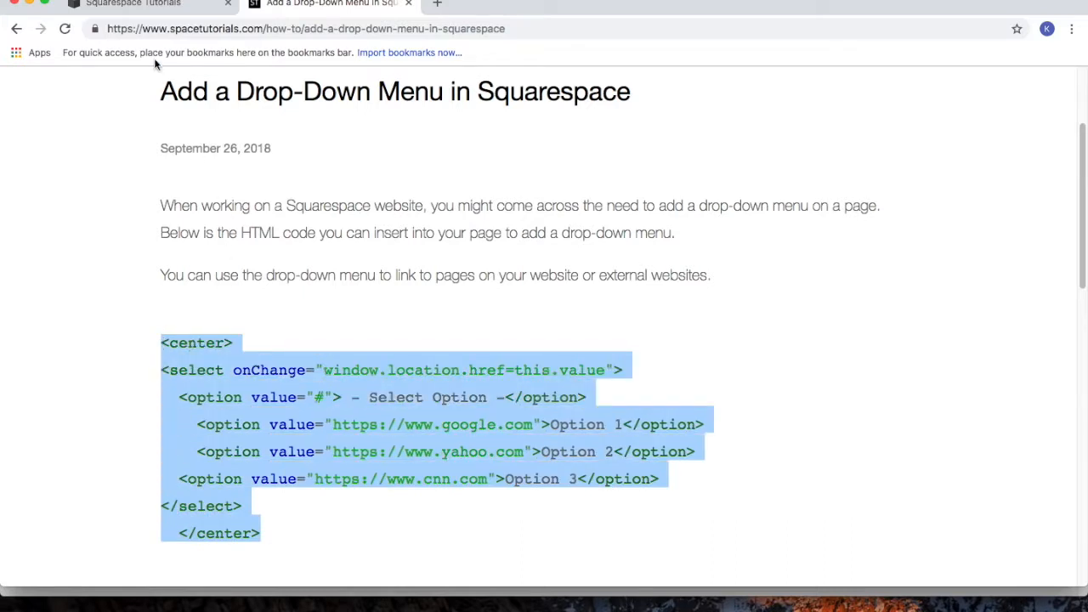
- Start editing the Page Content section of the Squarespace home page
{"action": "left_click", "coordinate": [132, 3]}
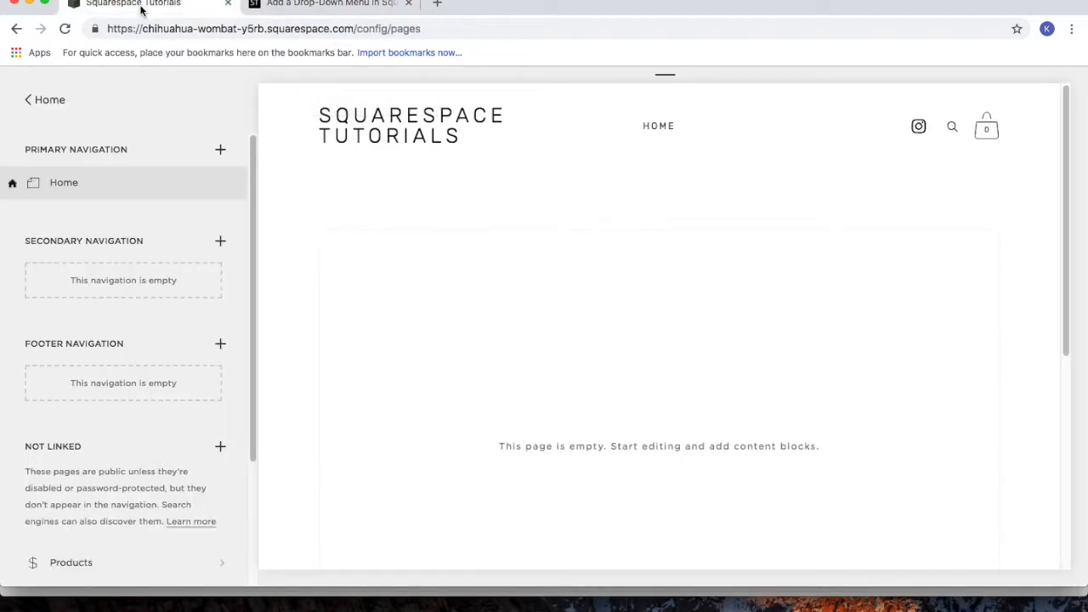
{"action": "mouse_move", "coordinate": [143, 170]}
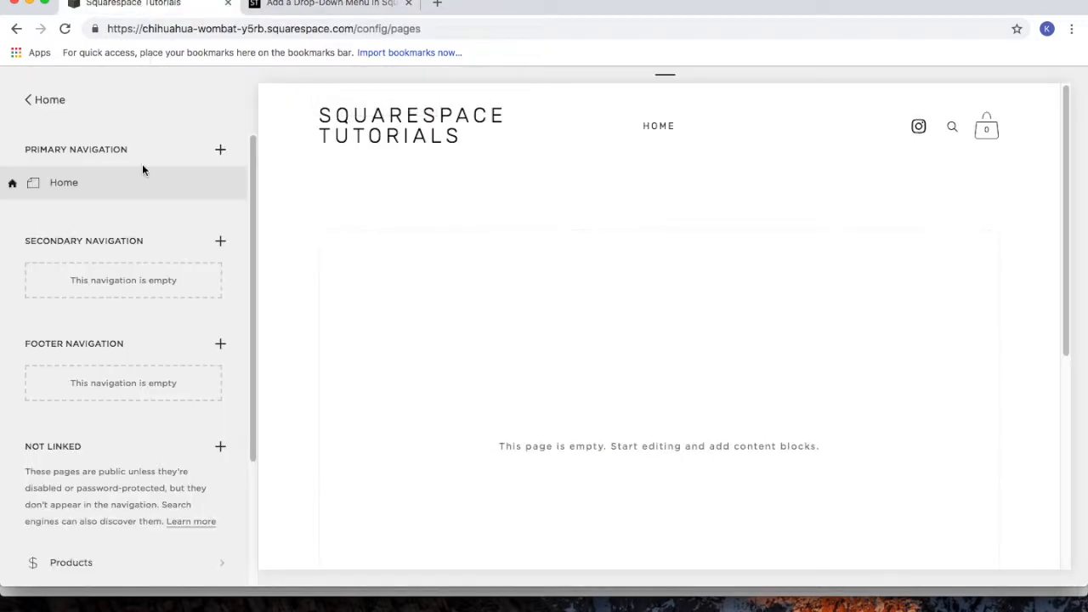
{"action": "mouse_move", "coordinate": [145, 176]}
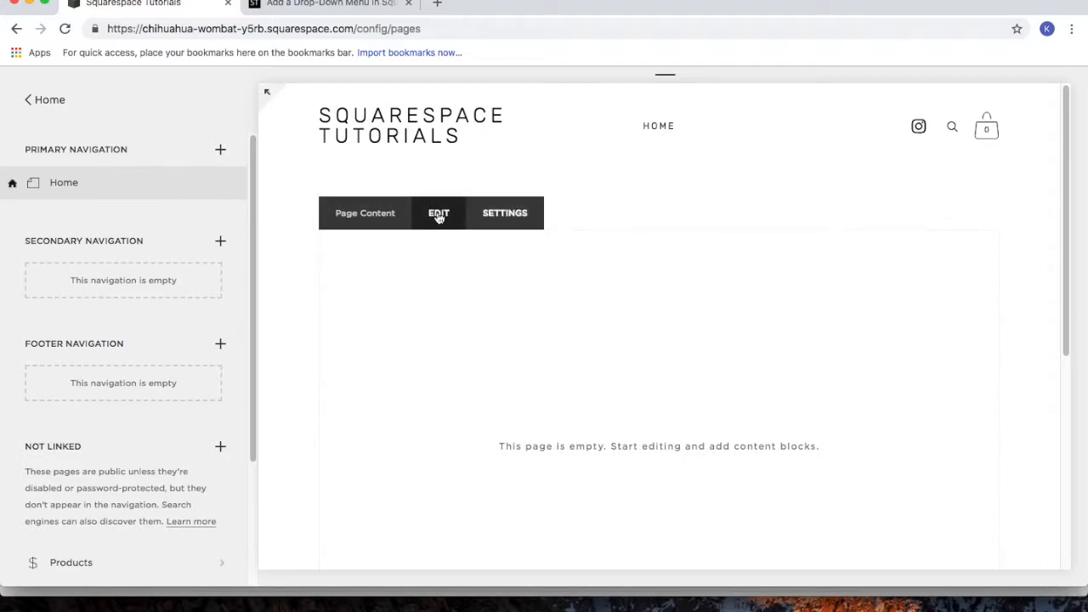
{"action": "left_click", "coordinate": [438, 212]}
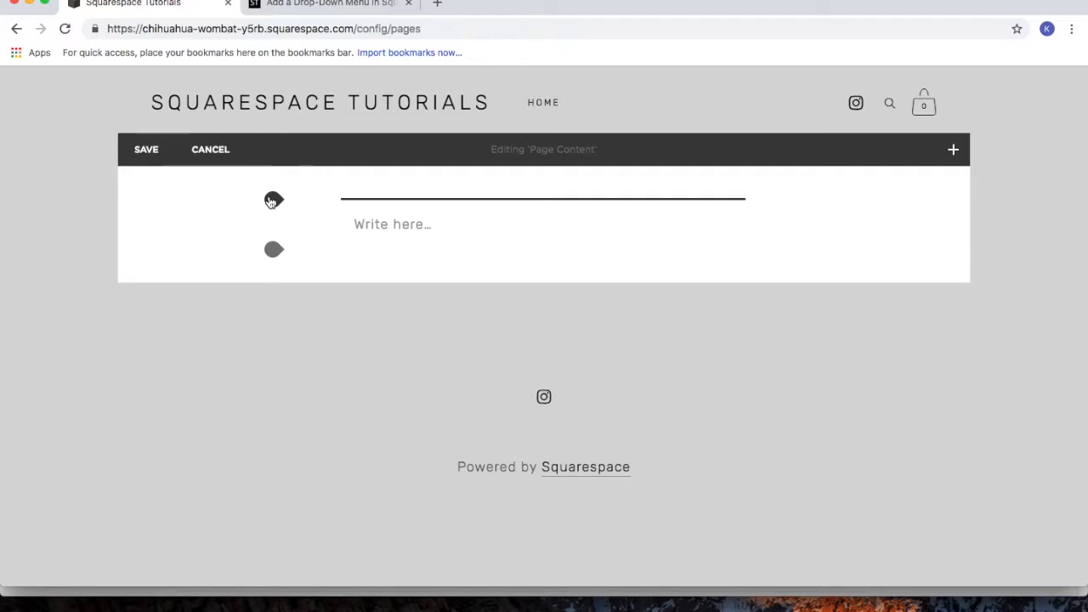
- Insert a Code block and paste in the copied <center> drop-down menu HTML
{"action": "left_click", "coordinate": [953, 150]}
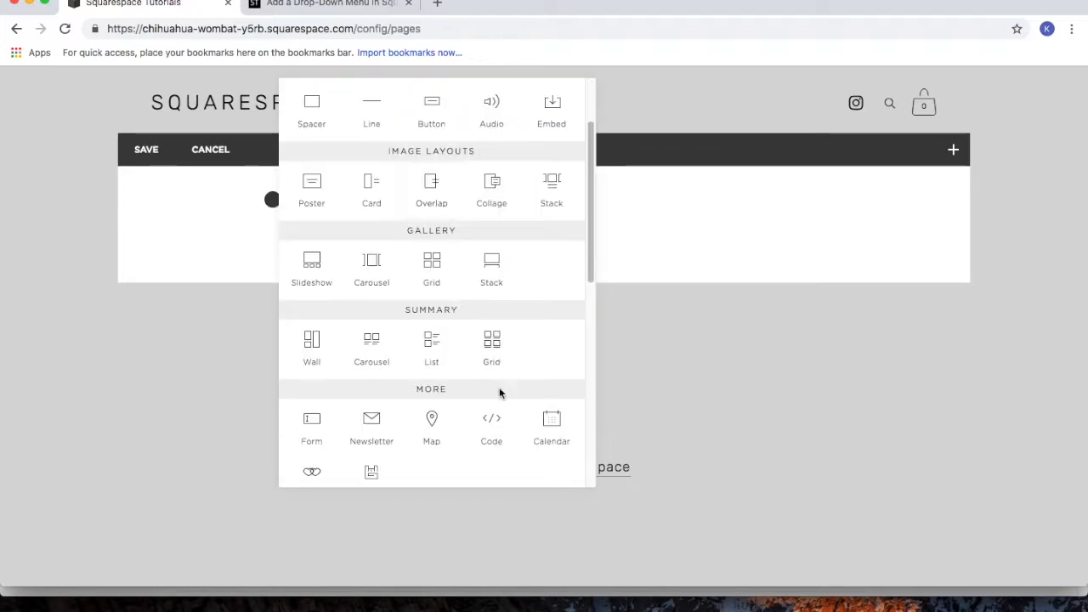
{"action": "left_click", "coordinate": [491, 425]}
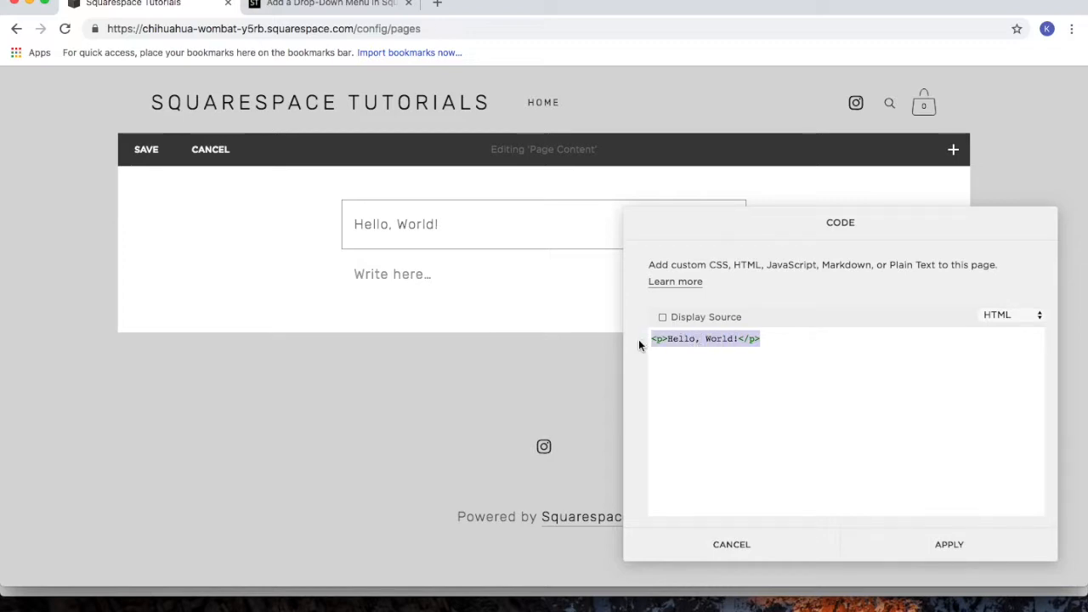
{"action": "type", "text": "<center>"}
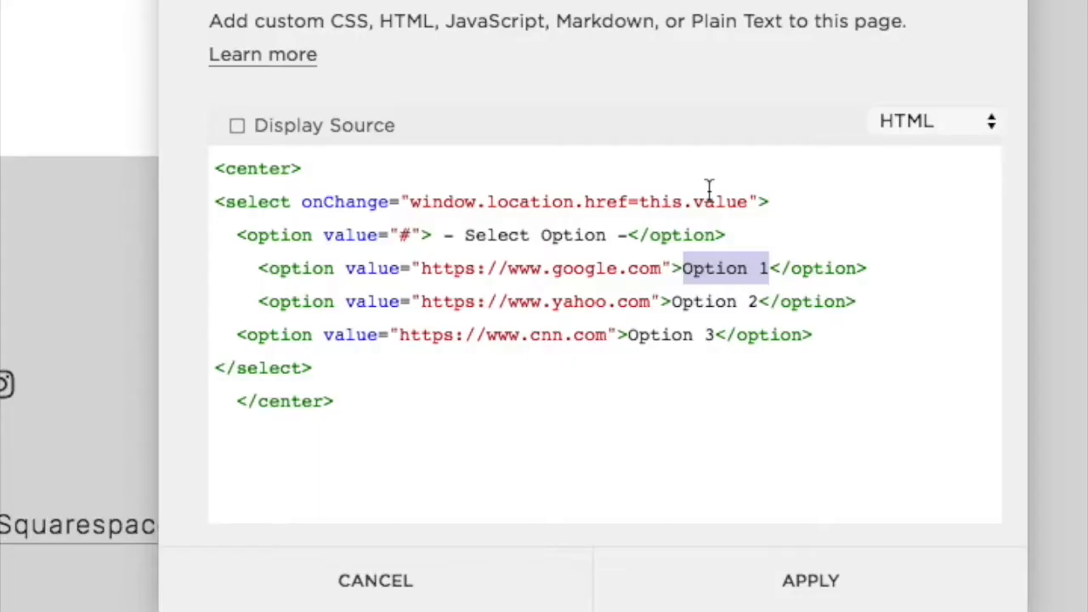
- Relabel Option 1, 2 and 3 as Websites, Graphics and Videos
{"action": "type", "text": "Web"}
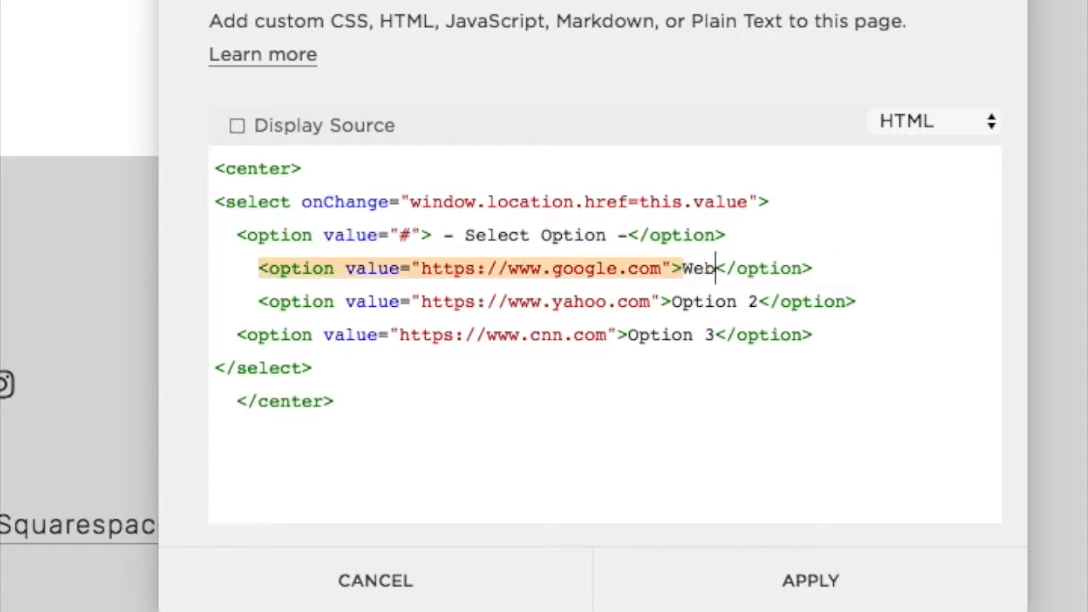
{"action": "type", "text": "sites"}
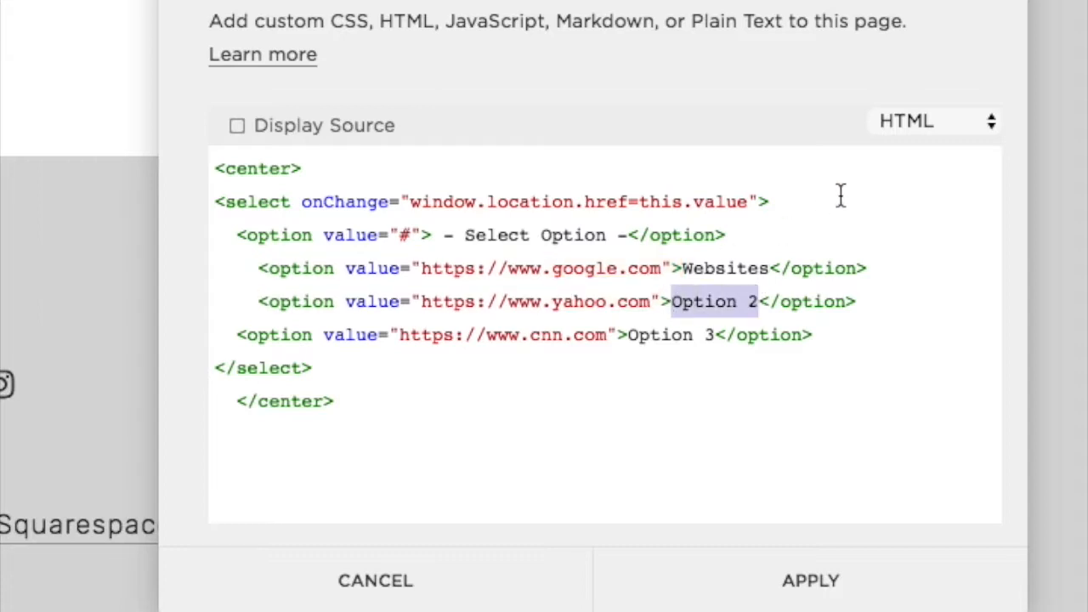
{"action": "type", "text": "G"}
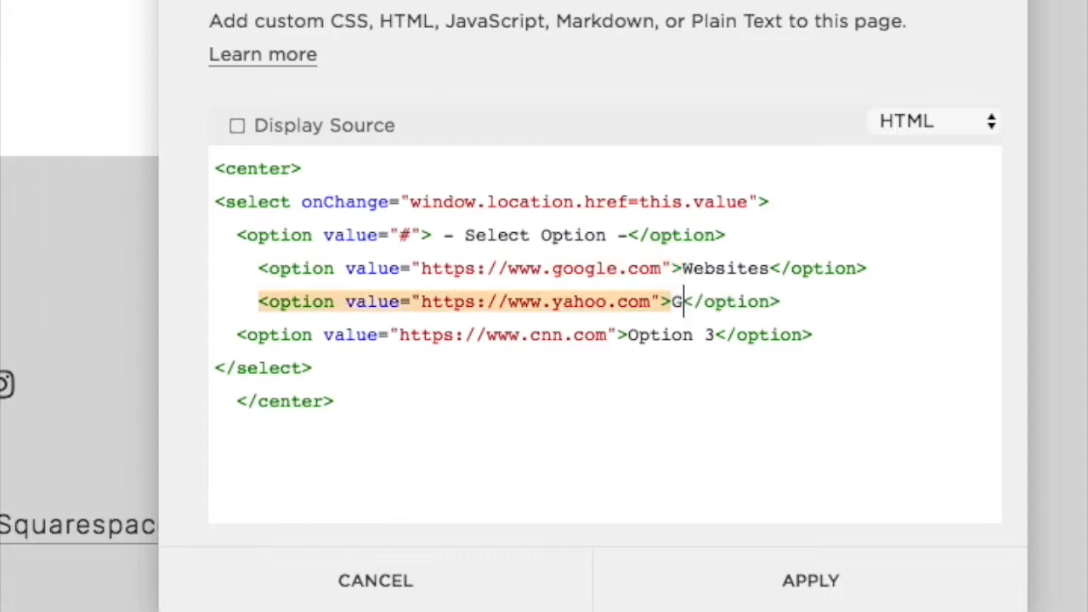
{"action": "type", "text": "raphics"}
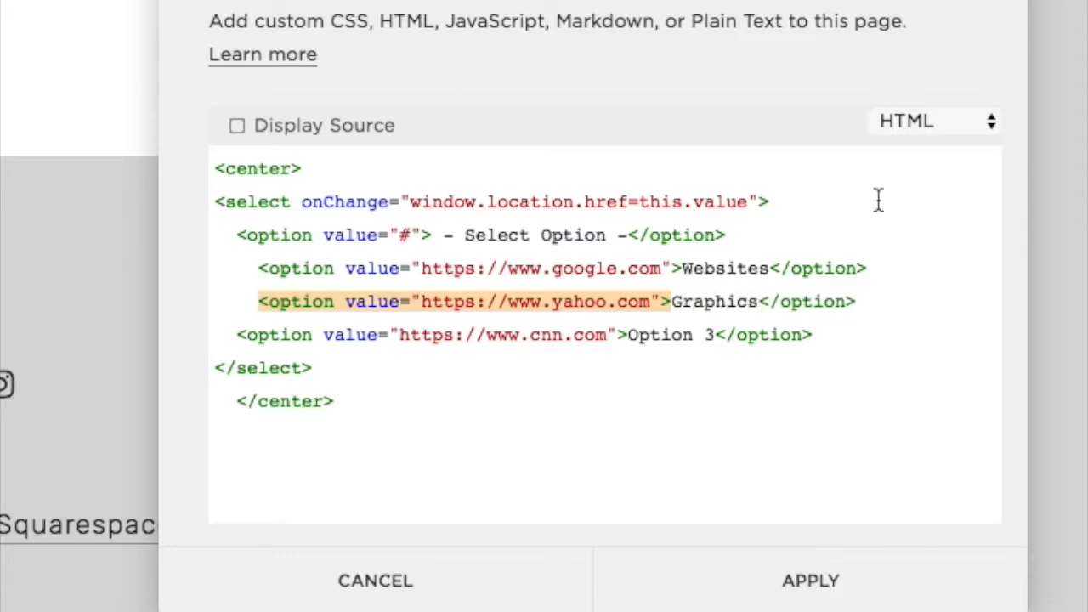
{"action": "double_click", "coordinate": [659, 335]}
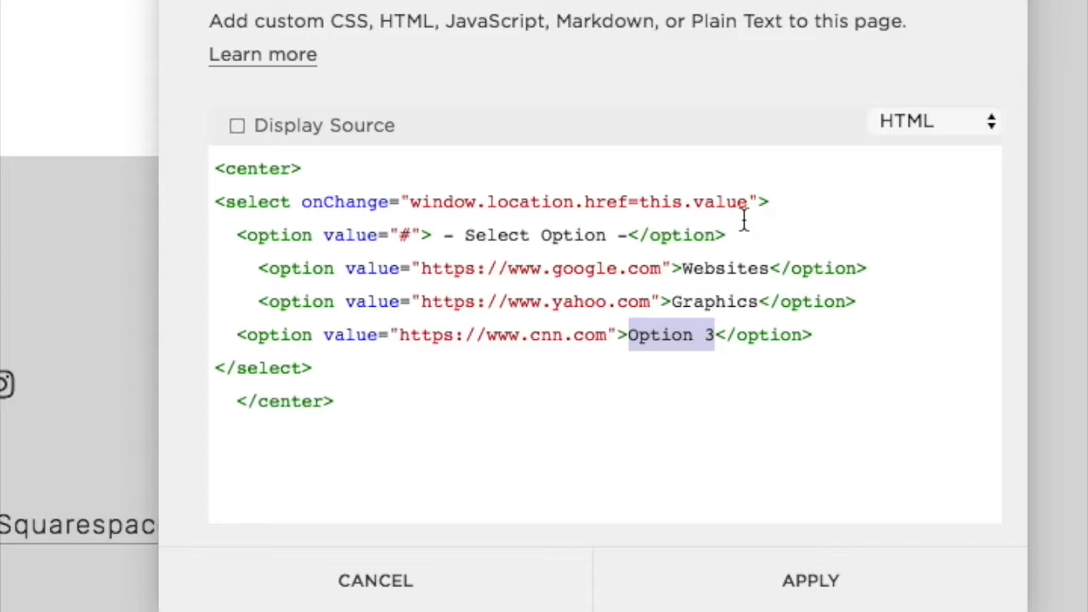
{"action": "type", "text": "Videos"}
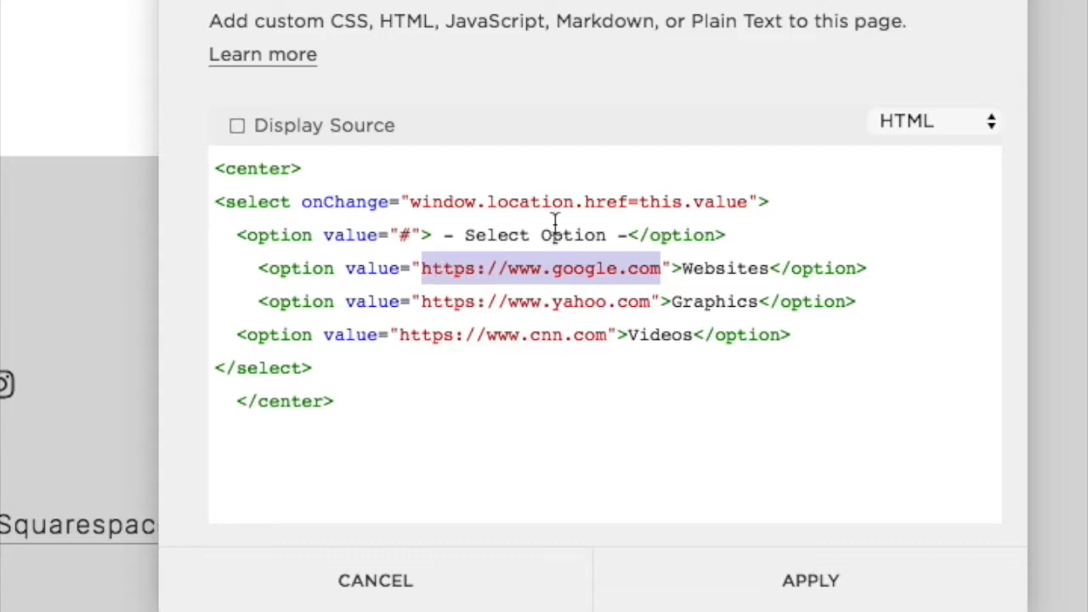
- Change the option URLs to /websites, /graphics and /videos
{"action": "type", "text": "/w"}
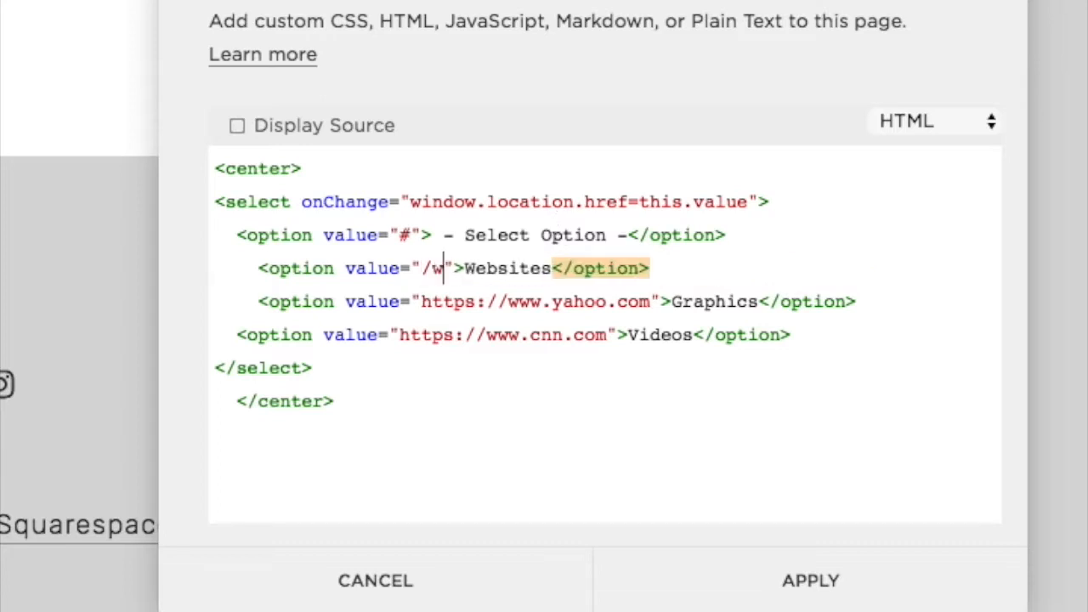
{"action": "type", "text": "ebsites"}
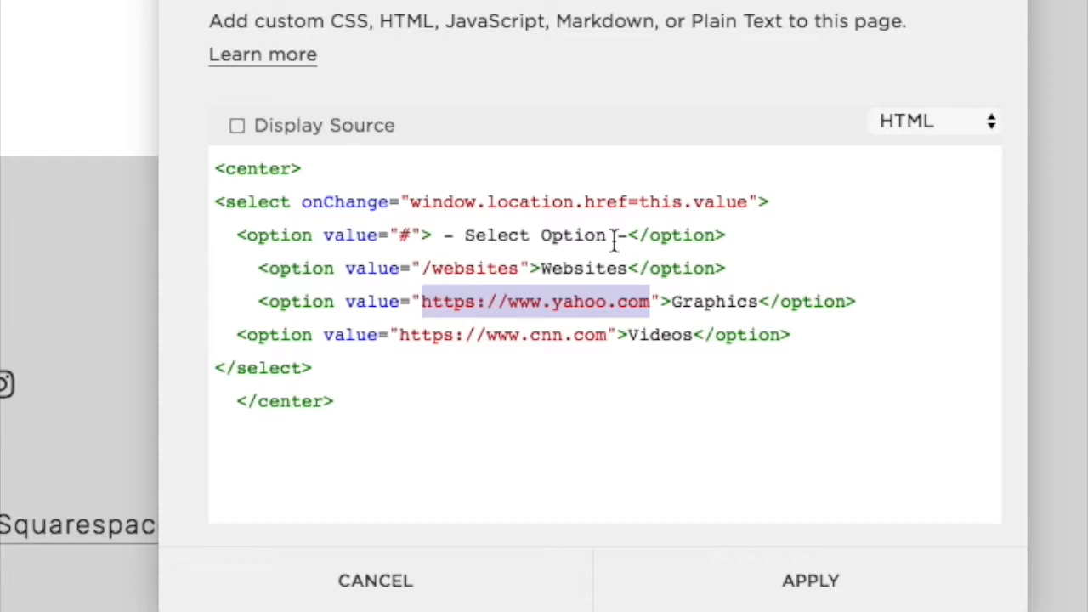
{"action": "type", "text": "/graphic"}
{"action": "left_click", "coordinate": [515, 335]}
{"action": "type", "text": "vi"}
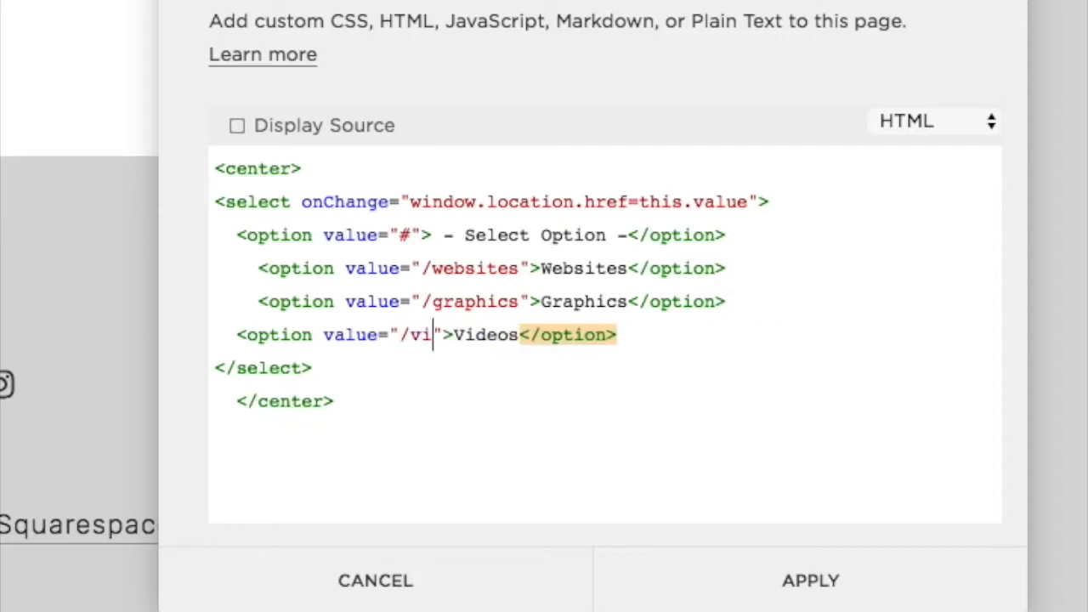
{"action": "type", "text": "deos"}
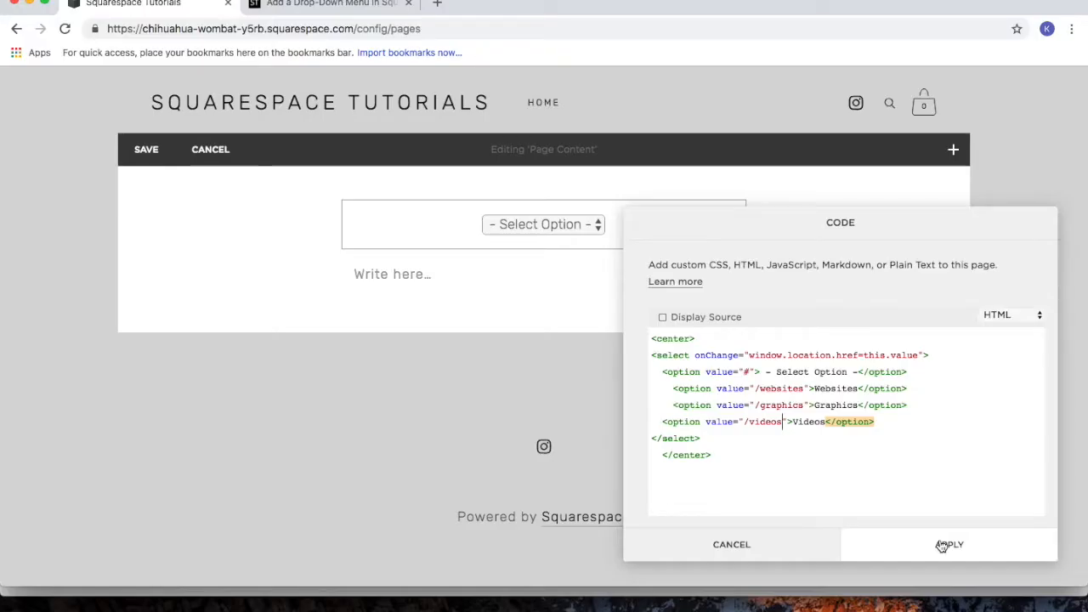
- Apply the edited code and reload the home page to show the drop-down
{"action": "left_click", "coordinate": [948, 544]}
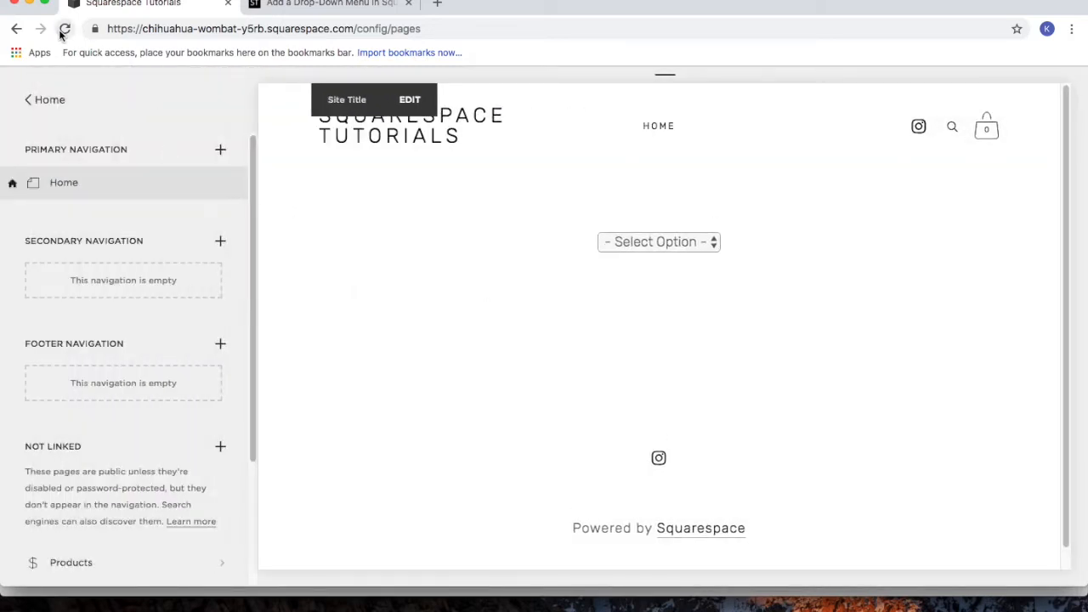
{"action": "mouse_move", "coordinate": [65, 29]}
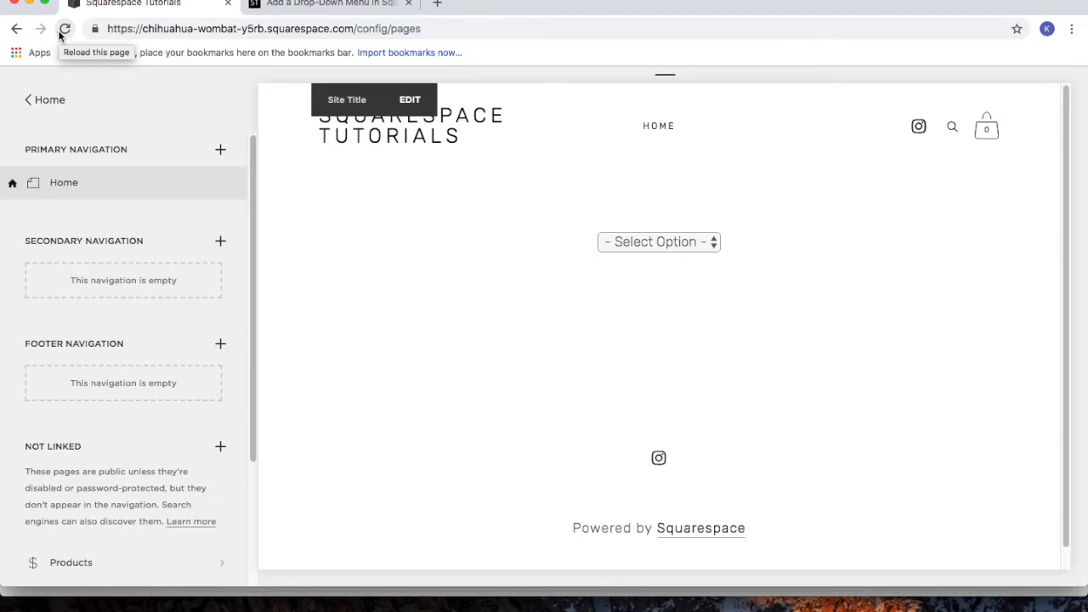
{"action": "left_click", "coordinate": [64, 28]}
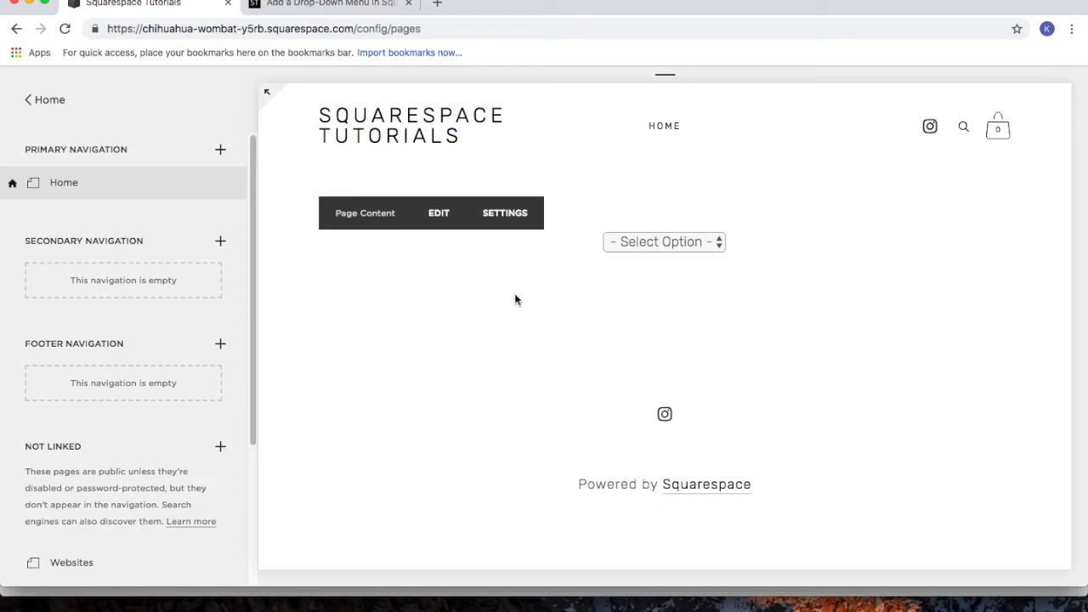
- Pick Websites from the Select Option drop-down to open My Website Portfolio
{"action": "left_click", "coordinate": [664, 243]}
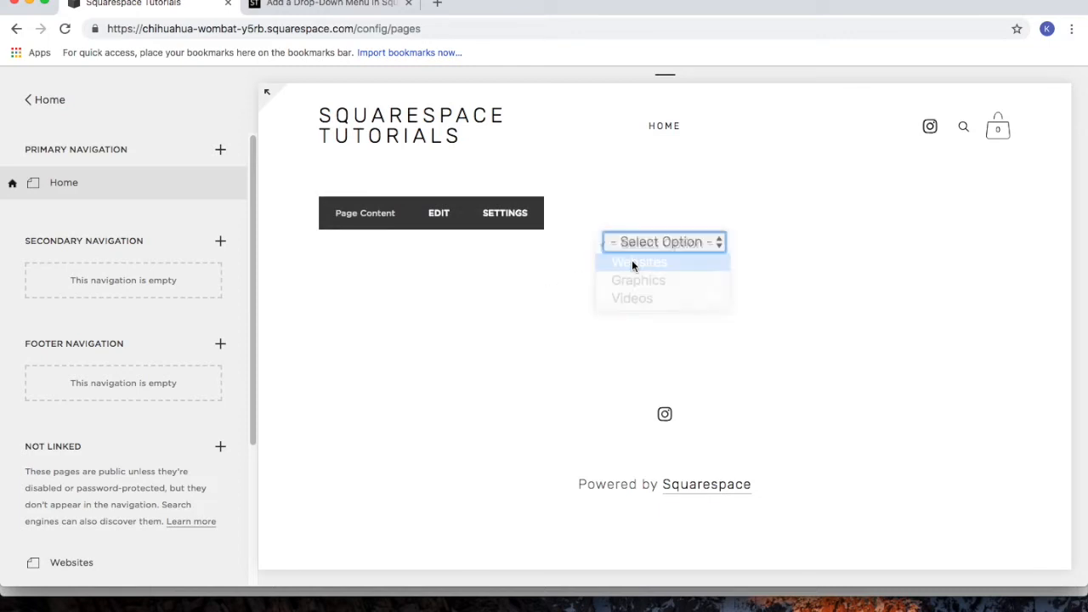
{"action": "left_click", "coordinate": [639, 262]}
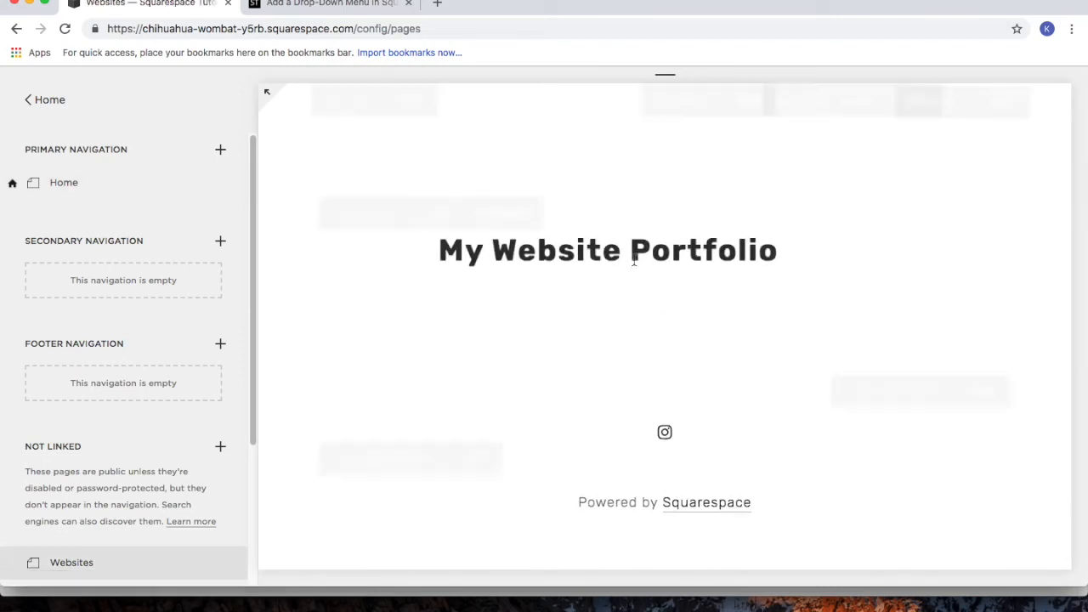